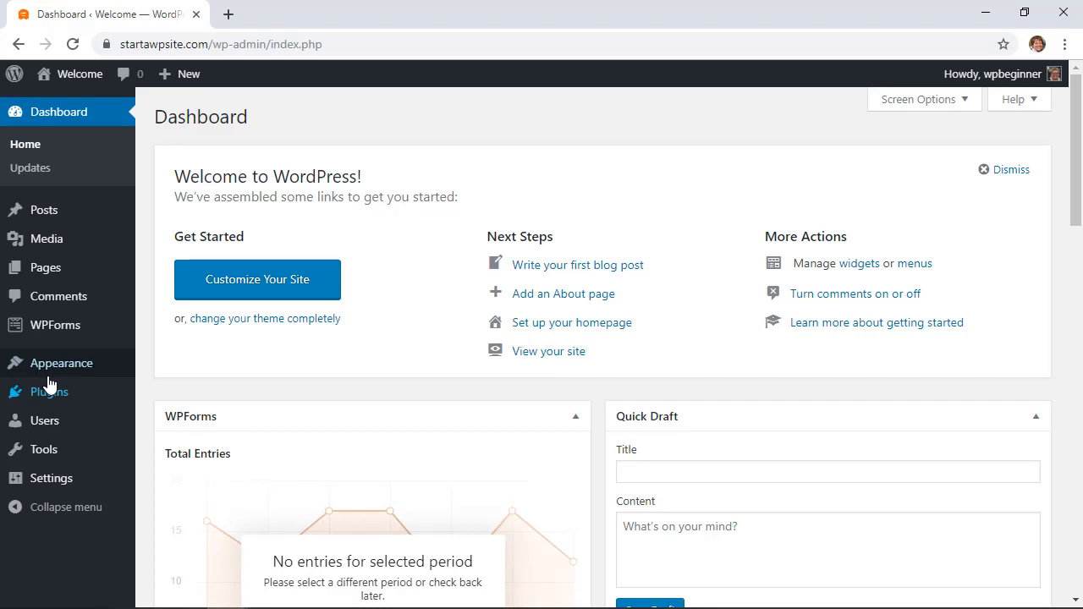
# Search 'auto post sche' under Add New plugins, then install and activate Auto Post Scheduler
pyautogui.click(162, 418)
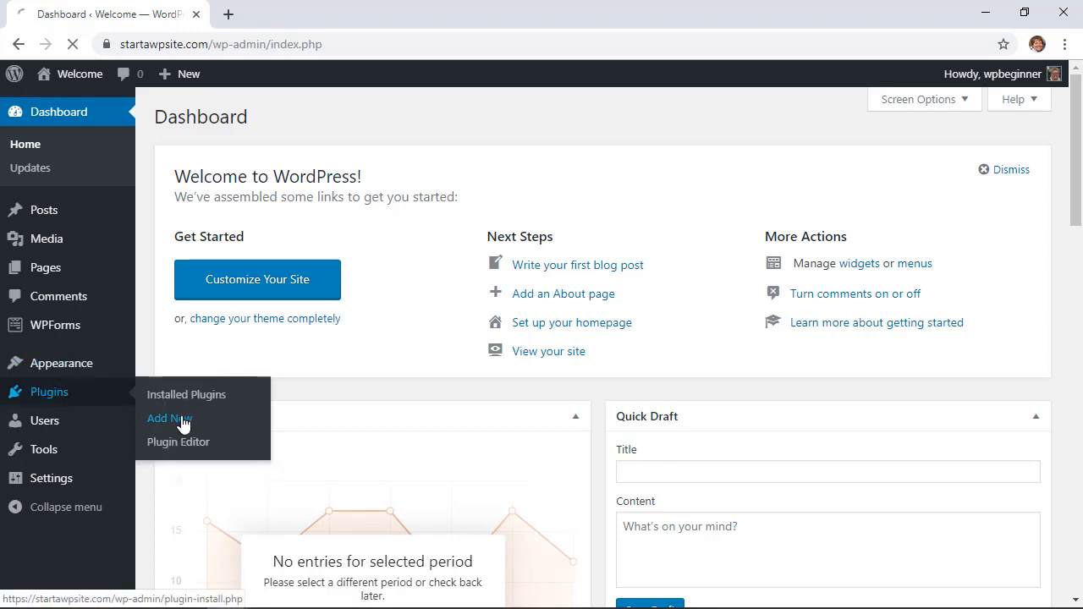
pyautogui.click(169, 418)
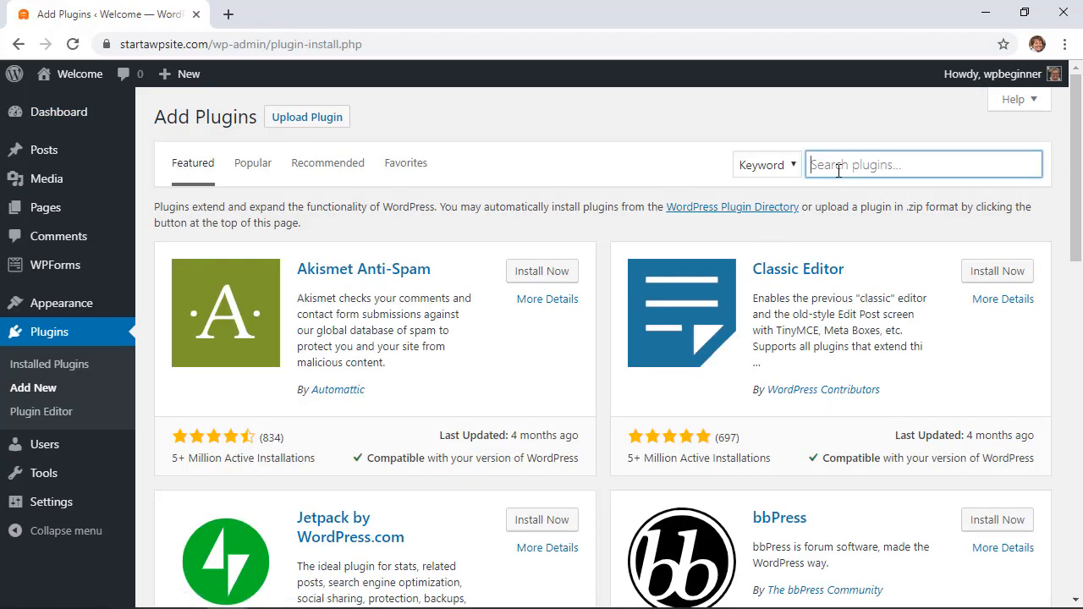
pyautogui.write('auto post scheduler')
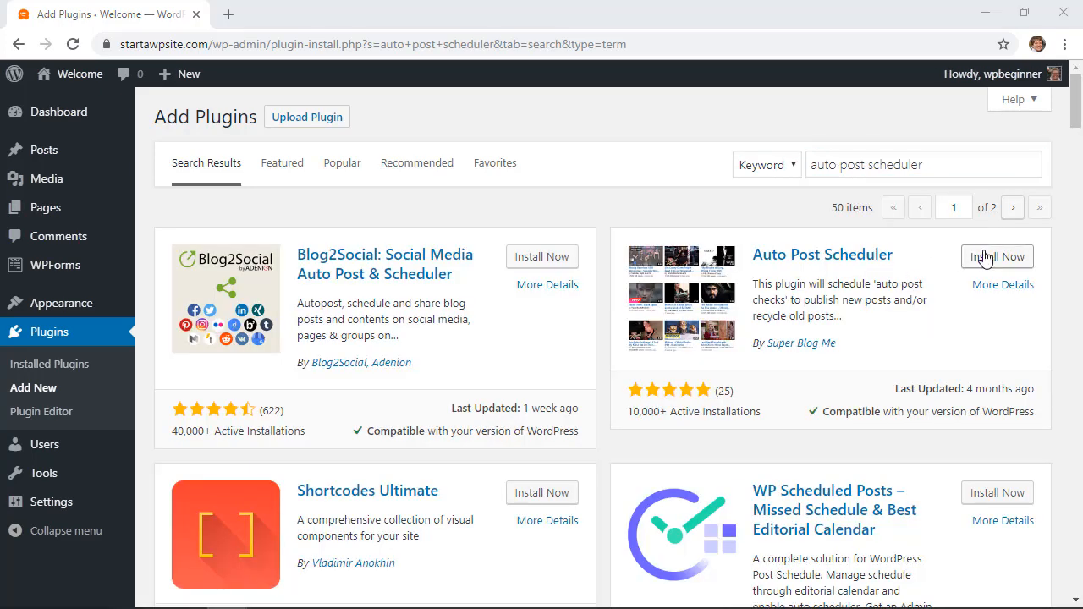
pyautogui.click(997, 258)
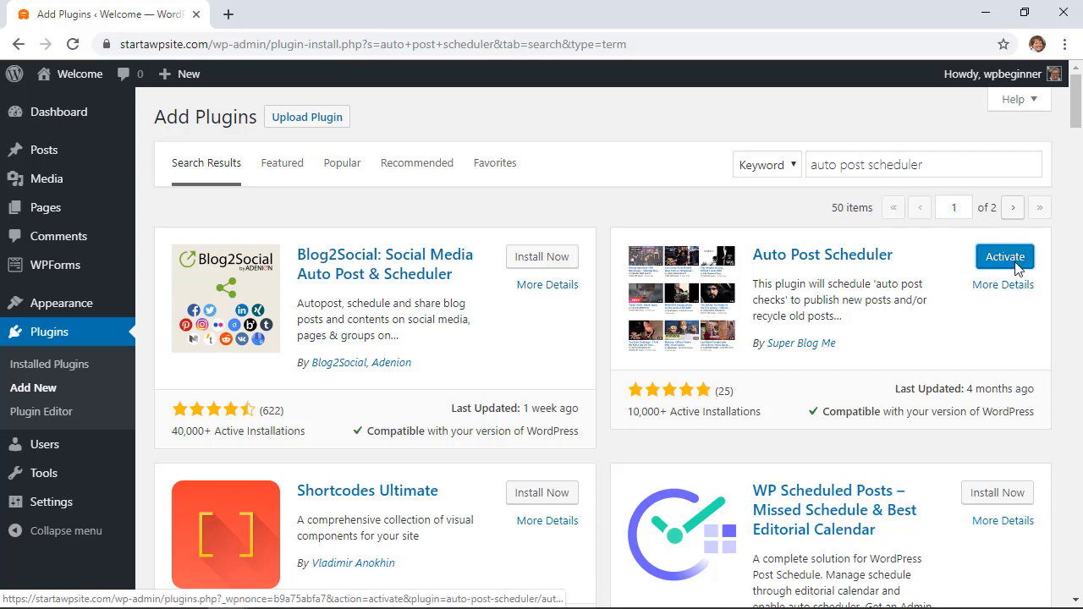
pyautogui.click(1005, 257)
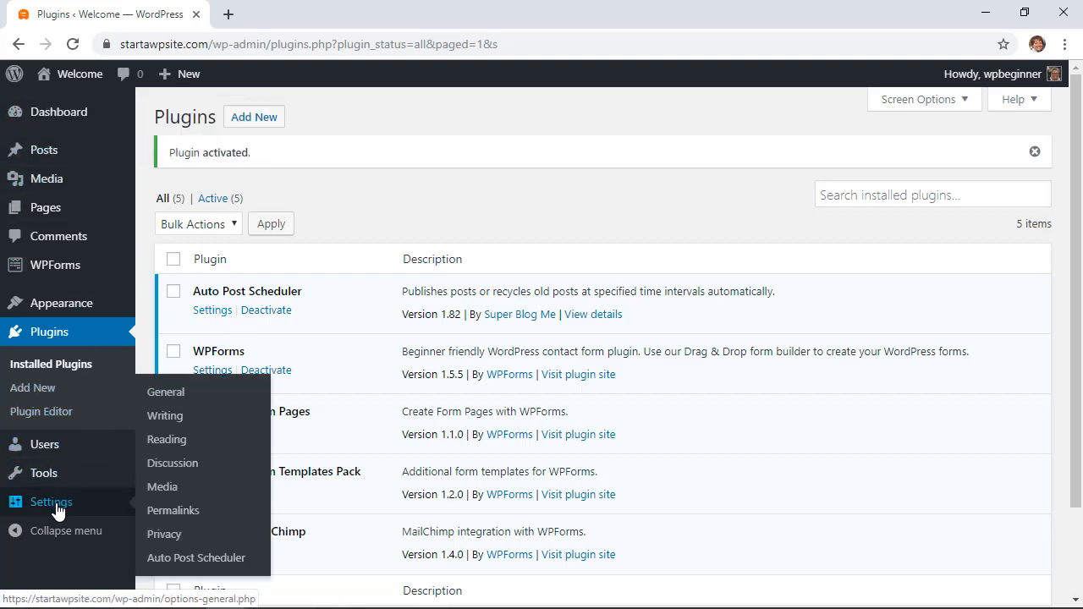
pyautogui.moveTo(196, 558)
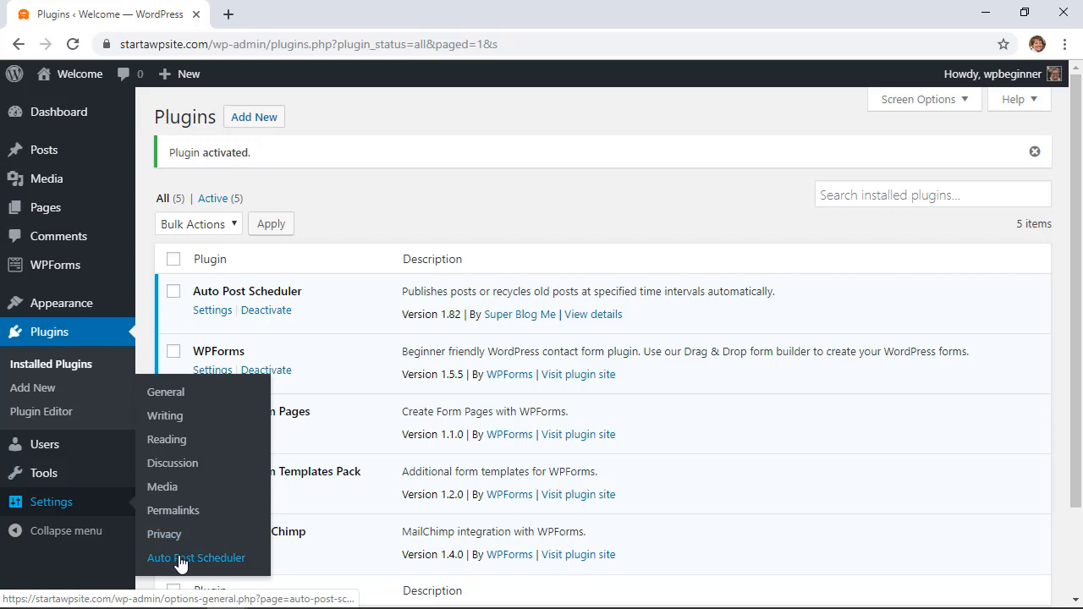
# Set the Auto Post Schedule interval, first 3 days, then switched to 12 hours
pyautogui.click(196, 558)
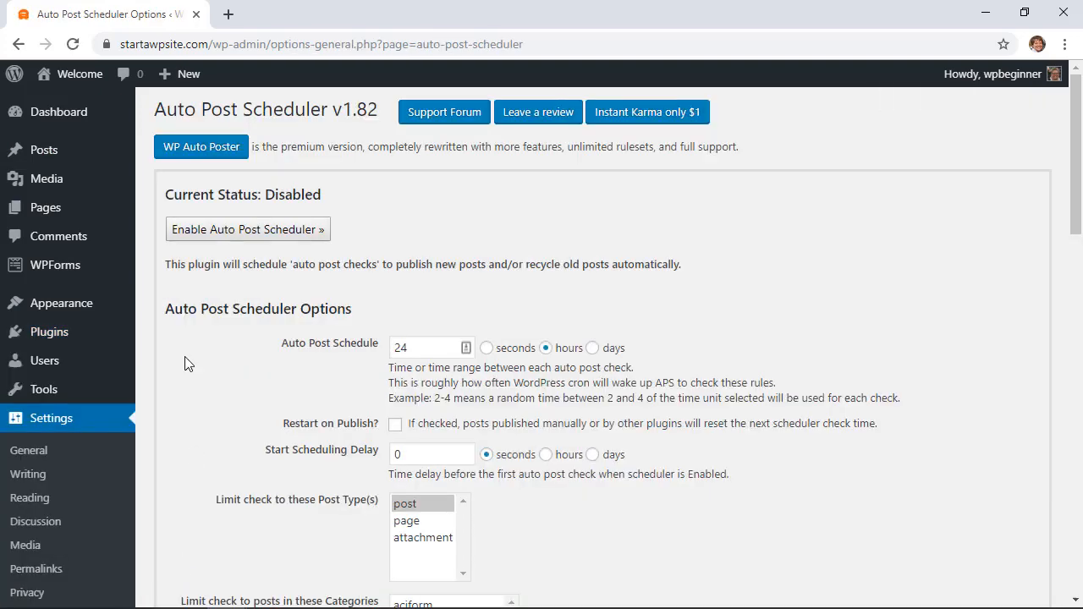
pyautogui.scroll(-3)
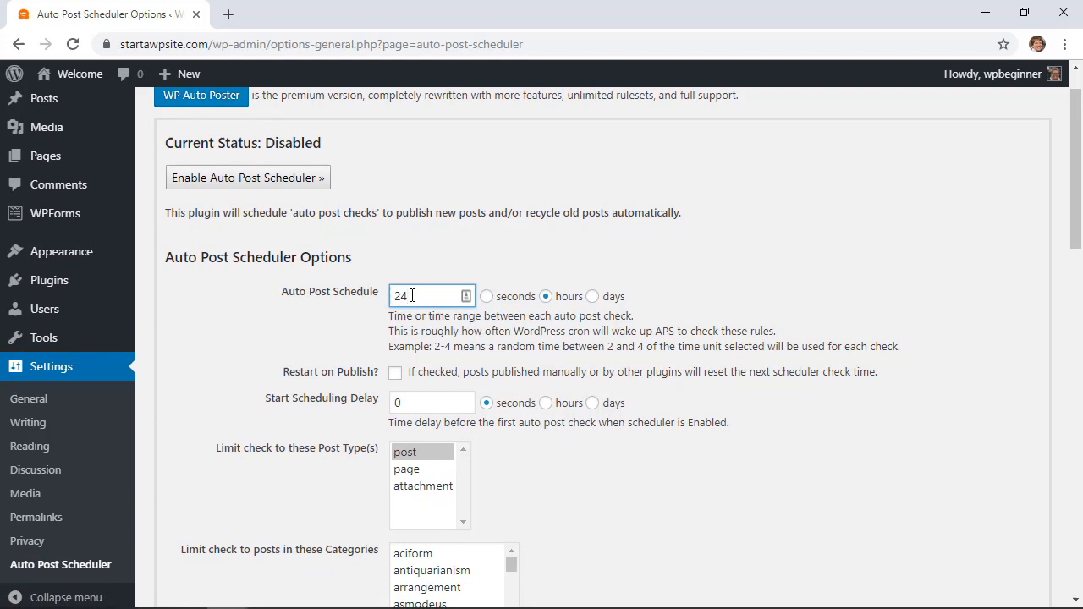
pyautogui.moveTo(588, 296)
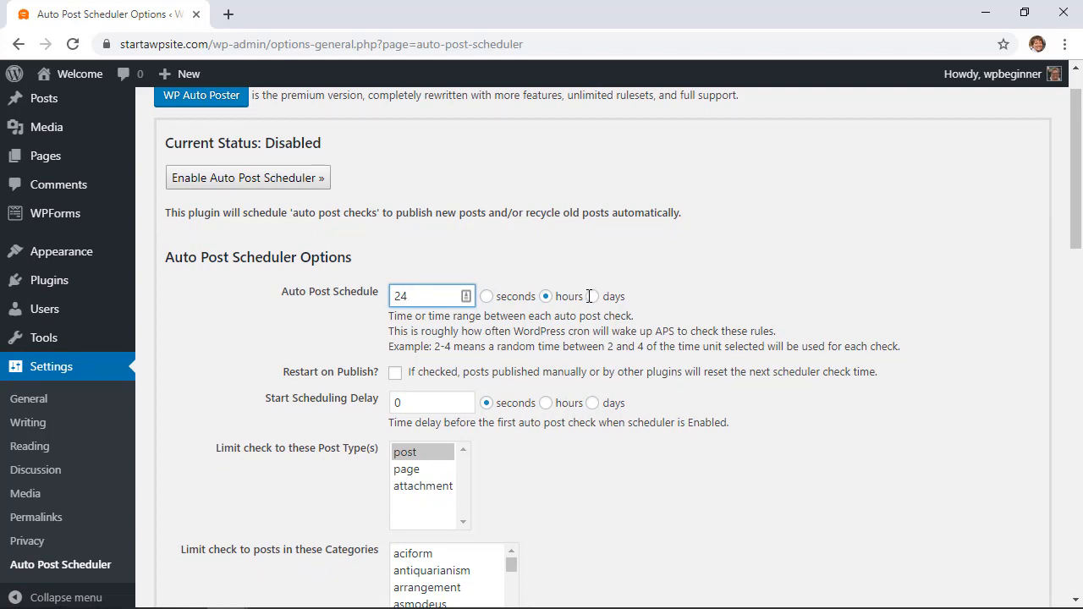
pyautogui.click(593, 294)
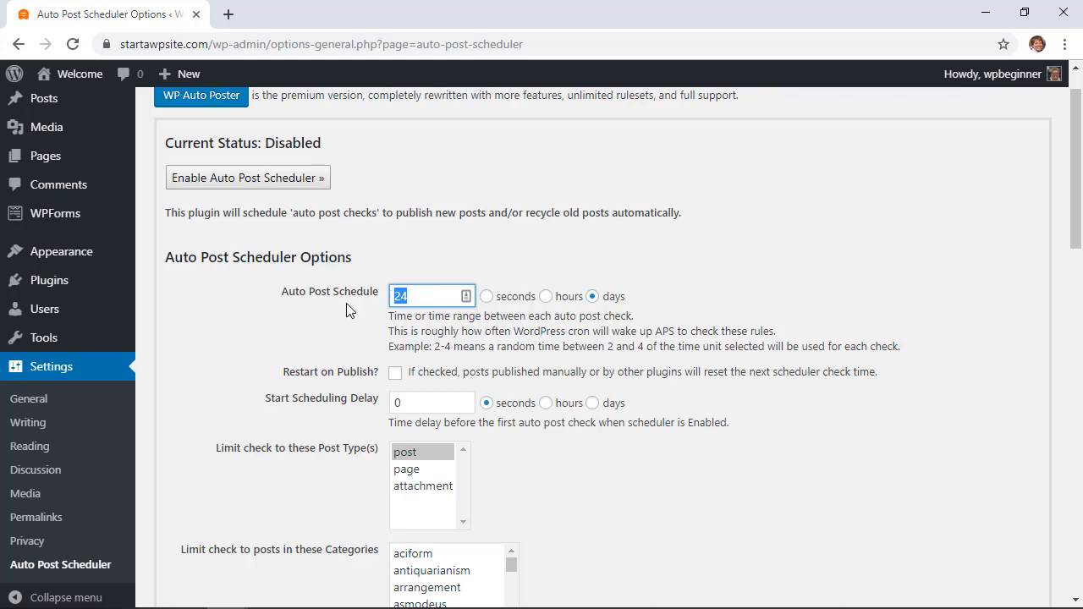
pyautogui.write('3')
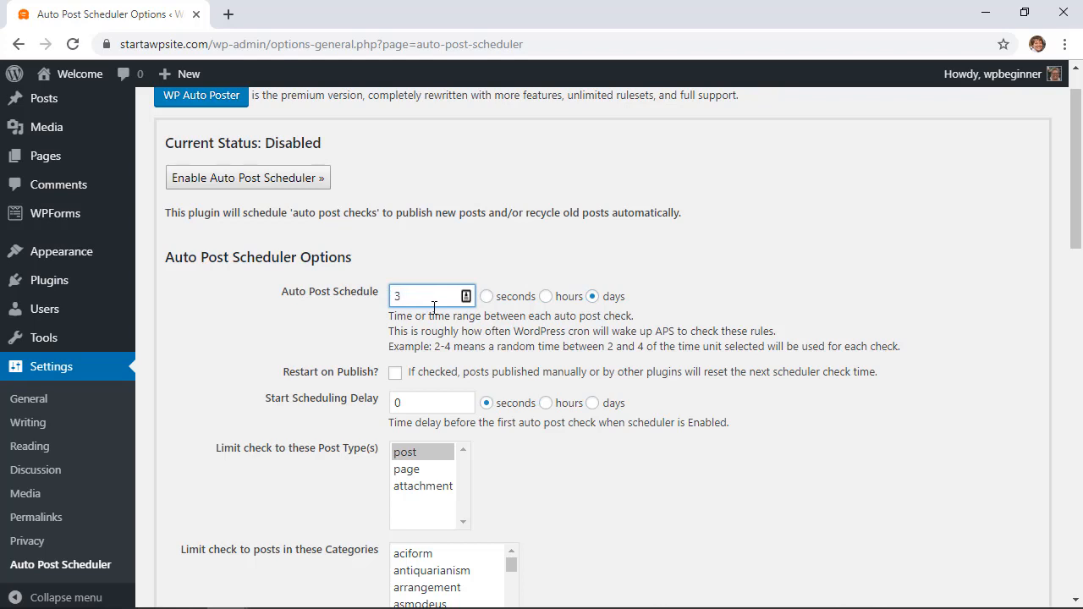
pyautogui.moveTo(545, 301)
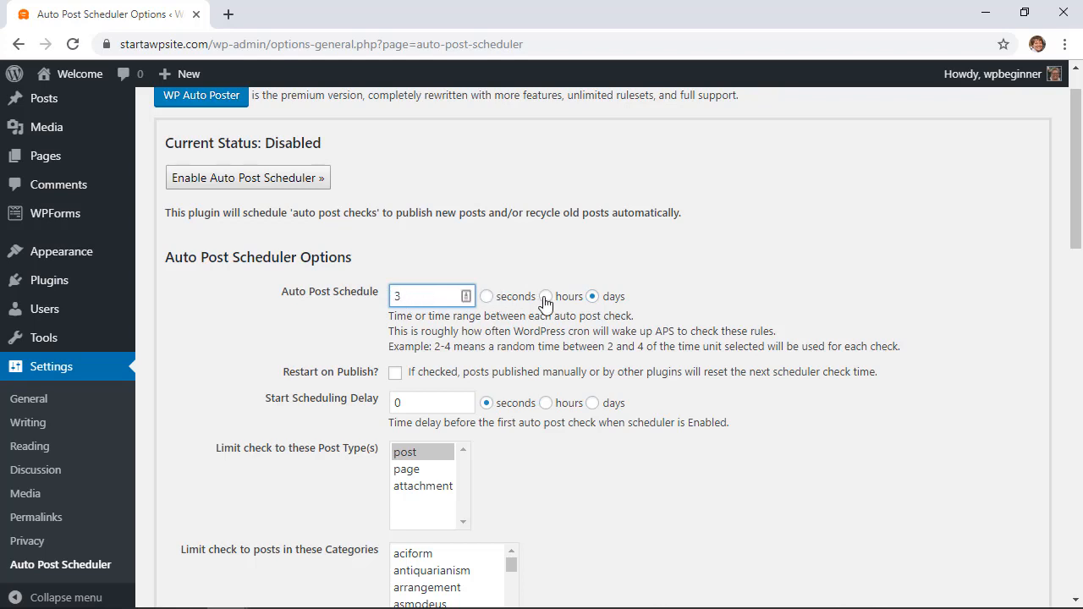
pyautogui.click(545, 296)
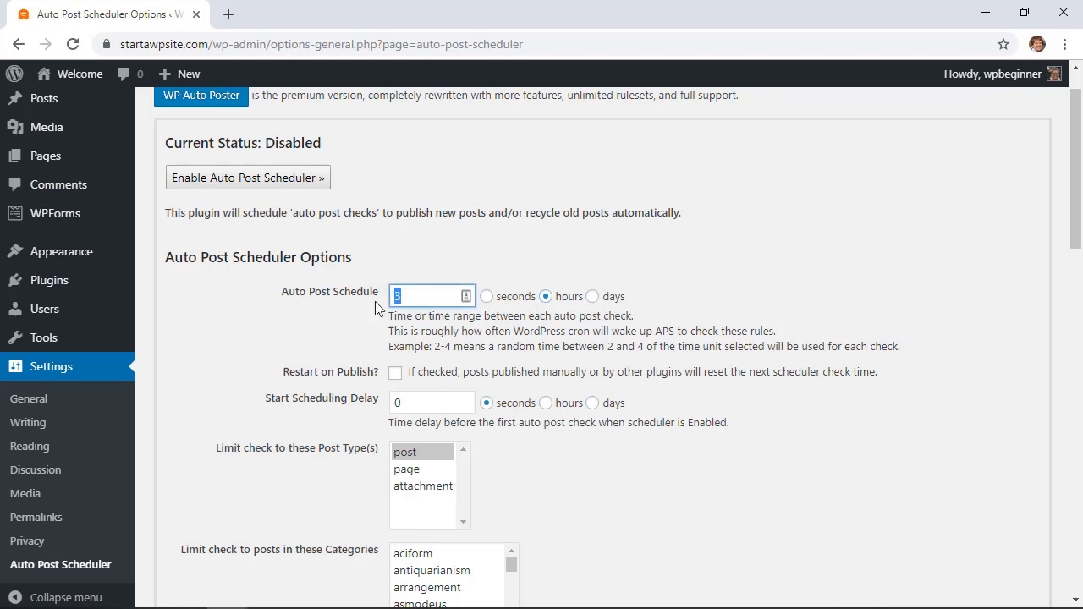
pyautogui.write('12')
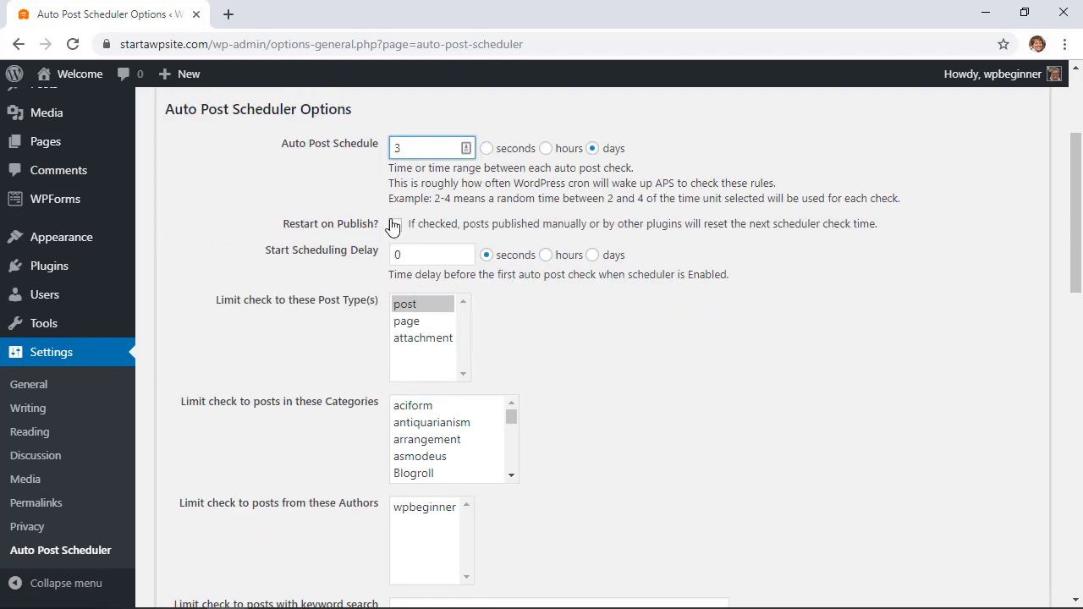
# Enable Restart on Publish and set the Start Scheduling Delay to 2 hours
pyautogui.click(395, 224)
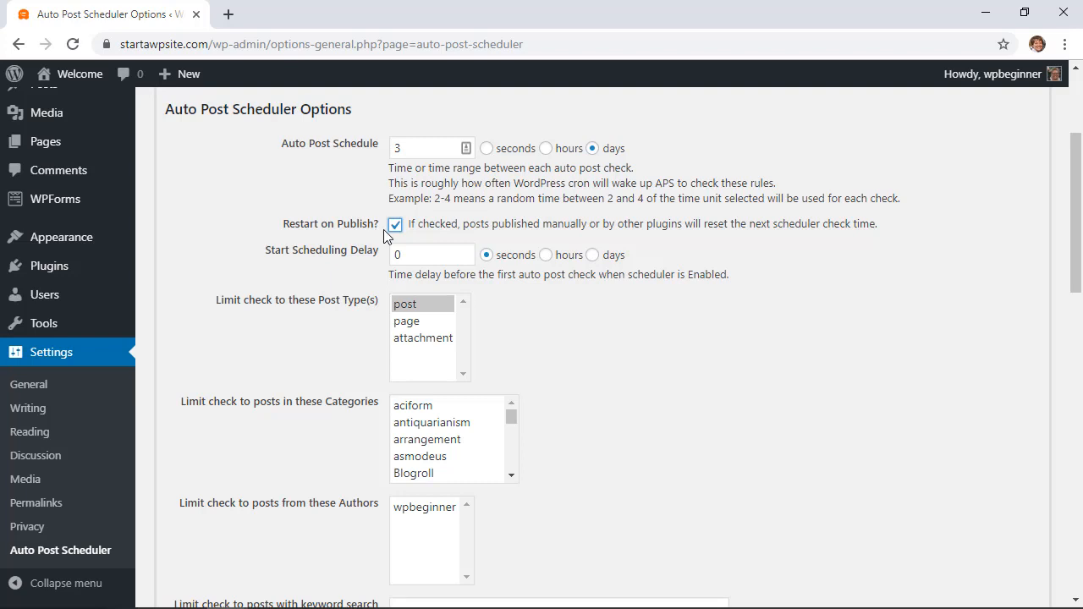
pyautogui.scroll(-3)
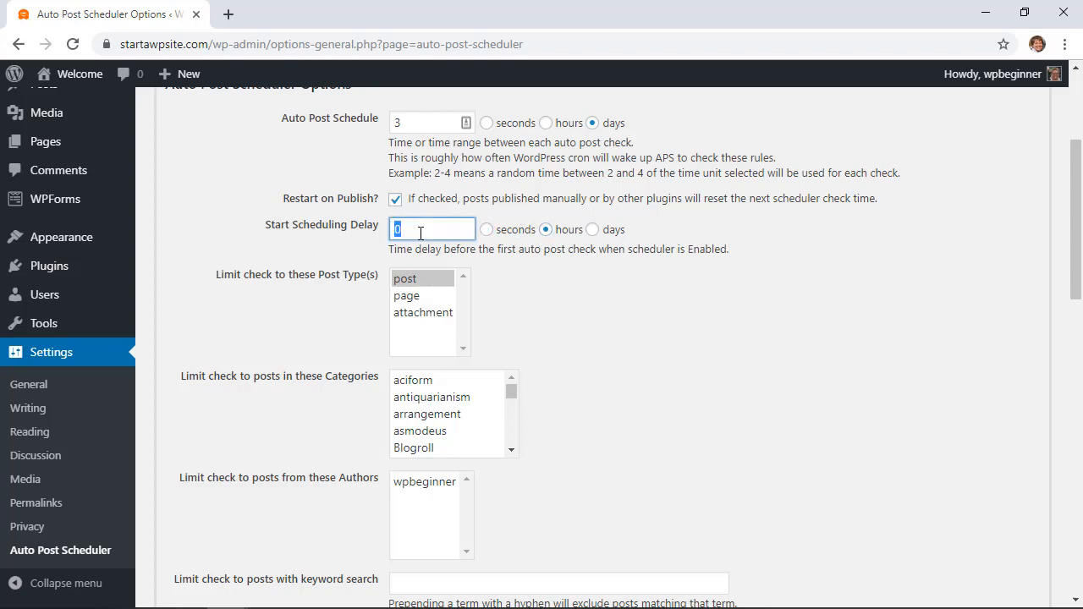
pyautogui.write('2')
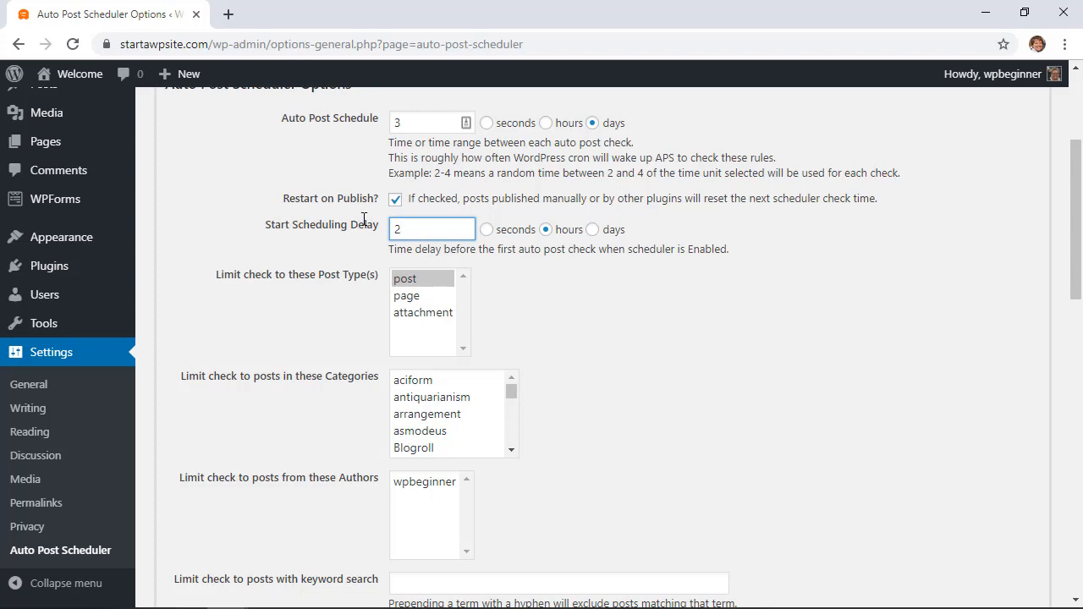
pyautogui.scroll(-3)
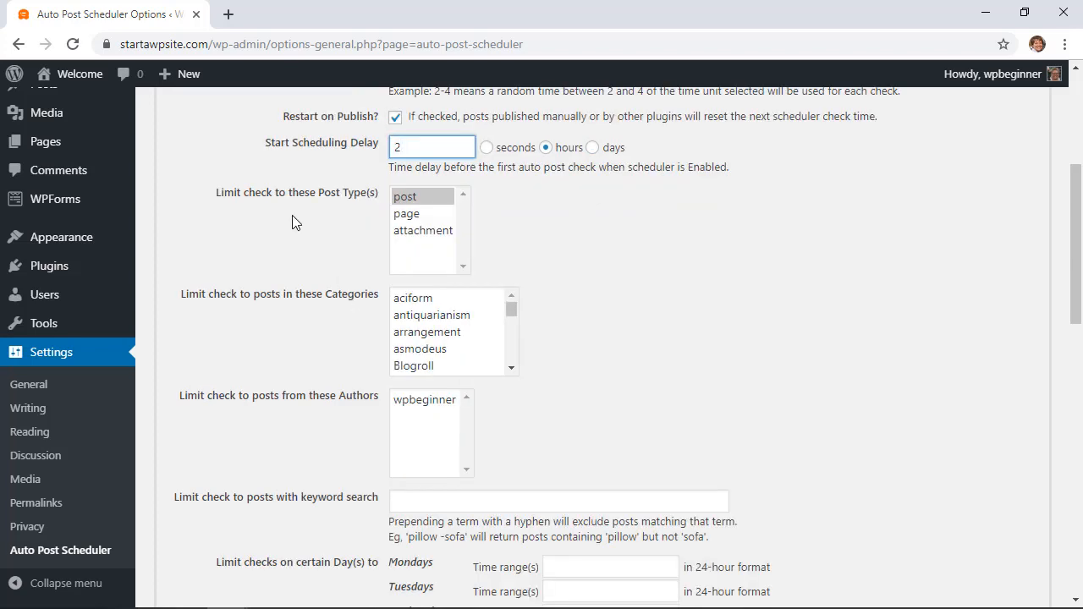
pyautogui.scroll(-3)
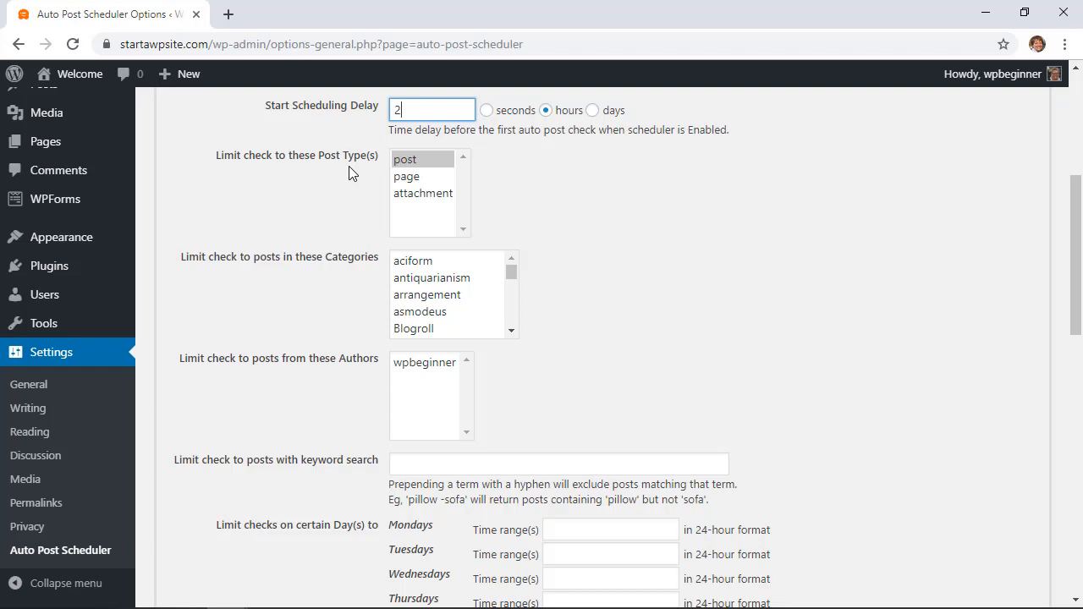
pyautogui.moveTo(345, 183)
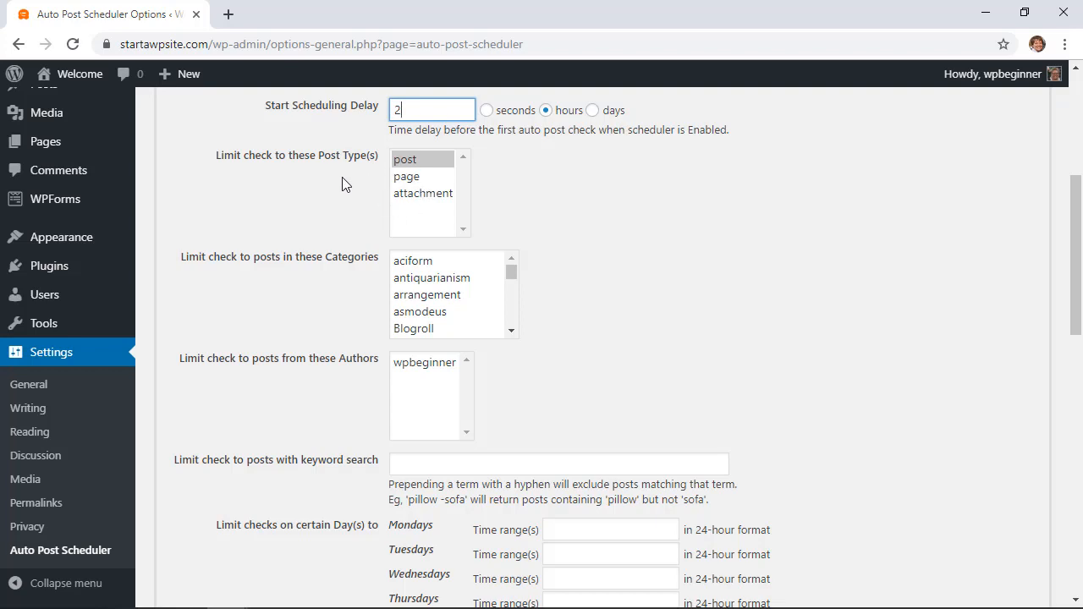
pyautogui.scroll(-3)
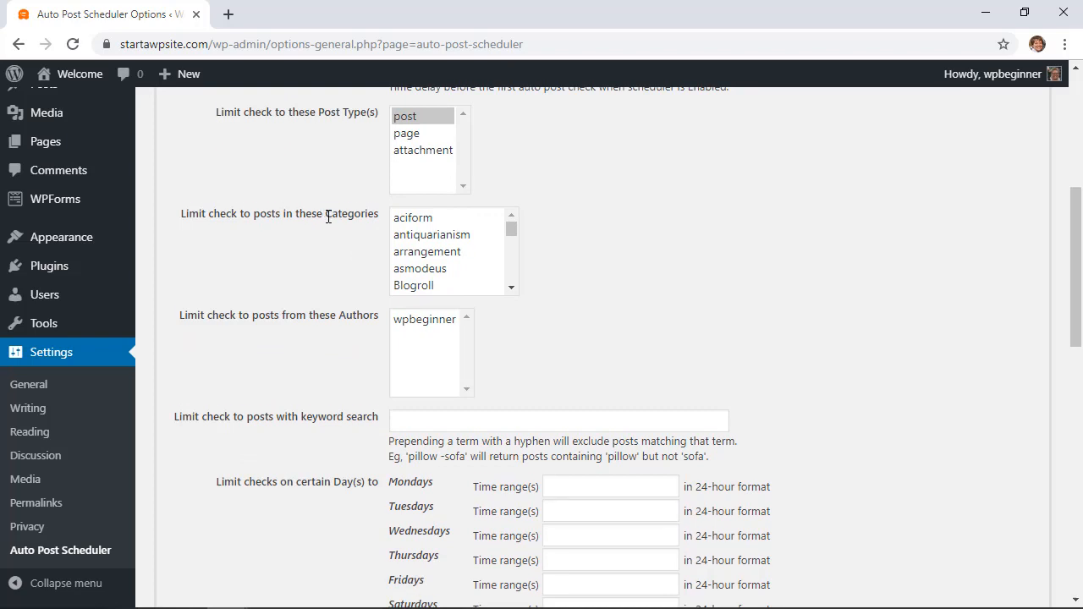
pyautogui.scroll(-3)
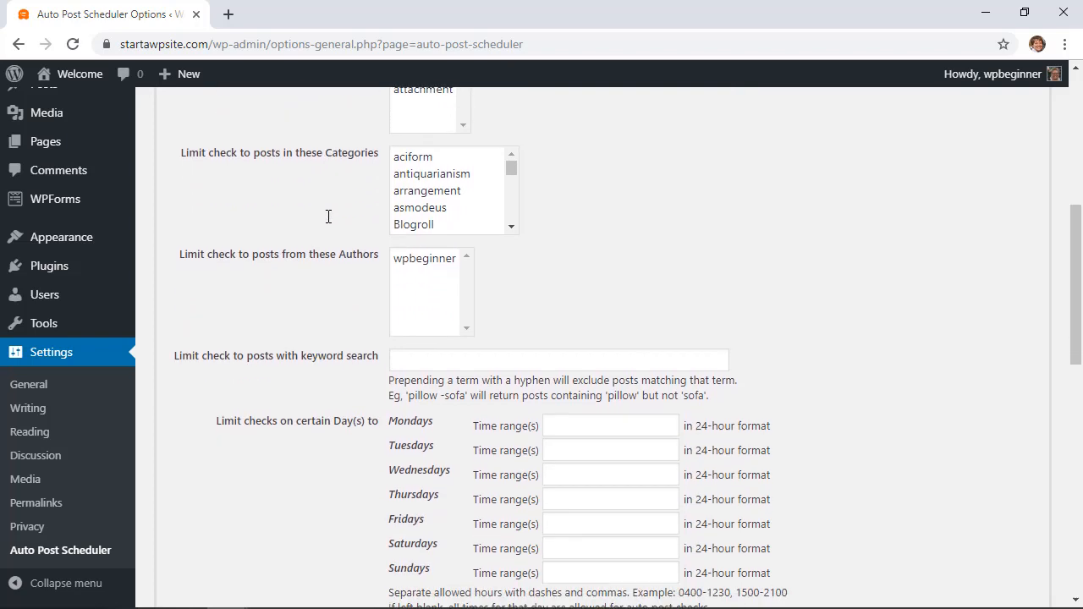
pyautogui.scroll(-3)
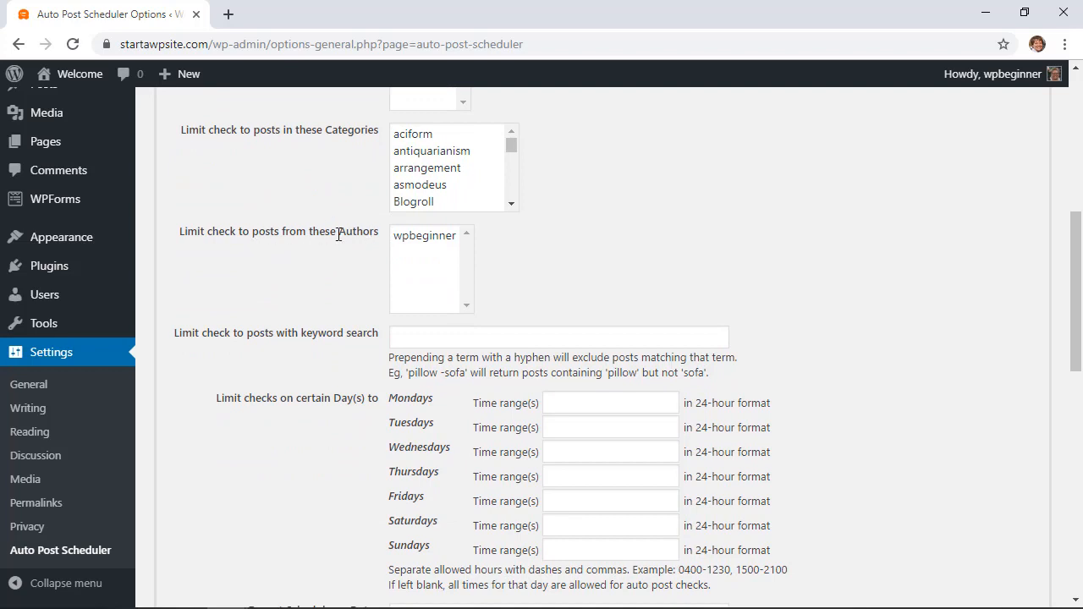
pyautogui.scroll(-3)
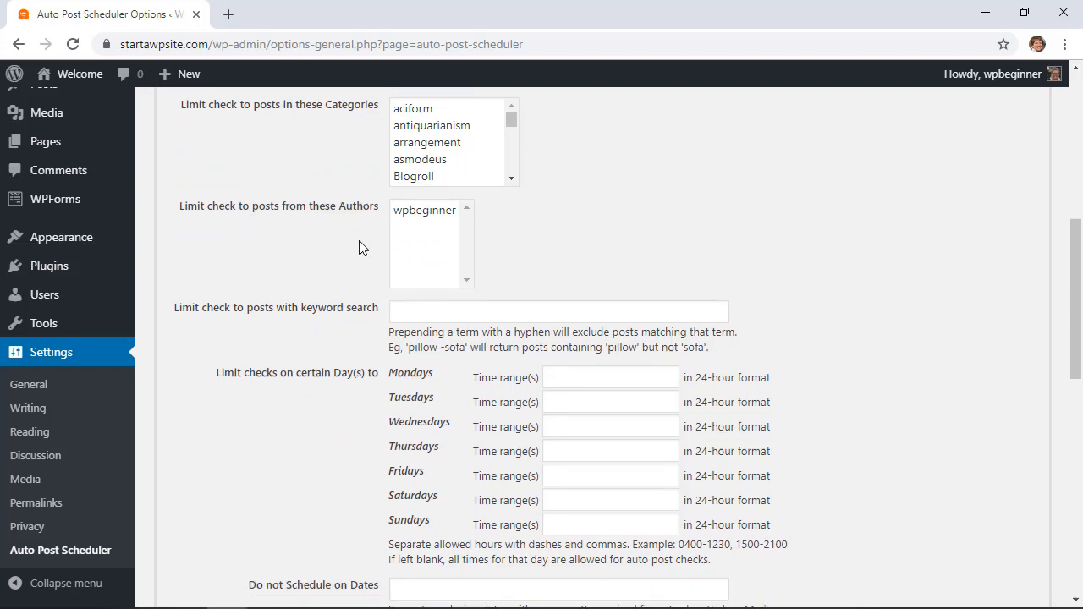
pyautogui.scroll(-3)
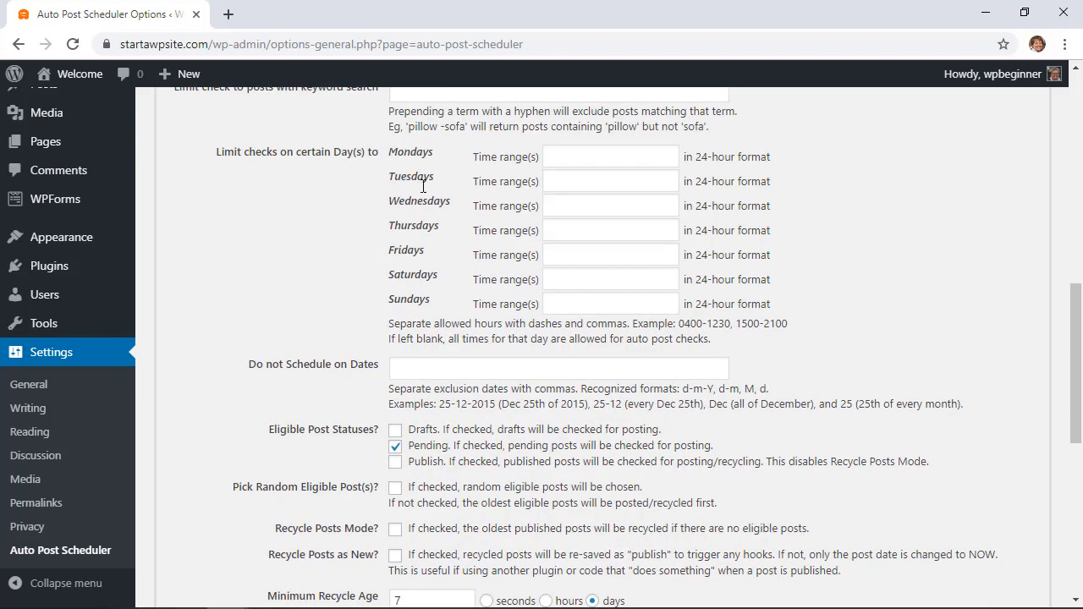
pyautogui.moveTo(518, 199)
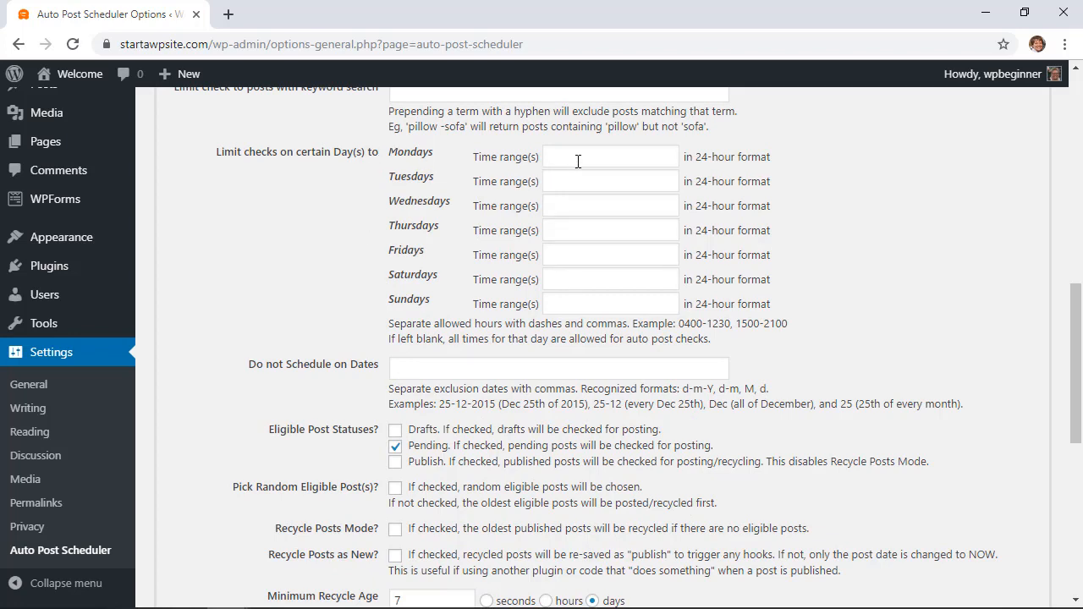
# Enter 0900-2100 as Monday's allowed time range, leaving other days blank
pyautogui.click(609, 156)
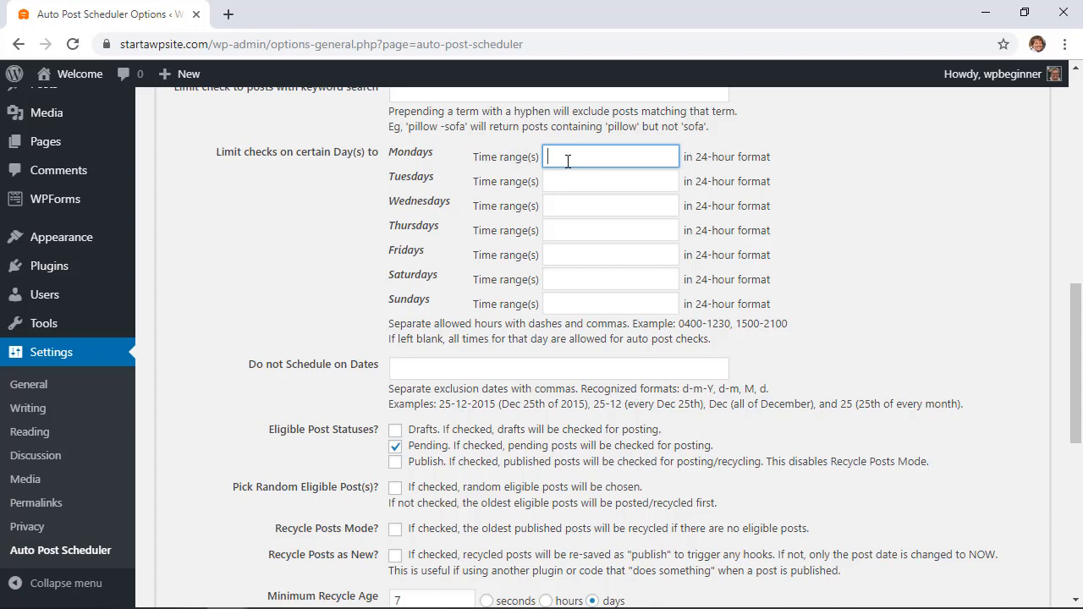
pyautogui.moveTo(599, 174)
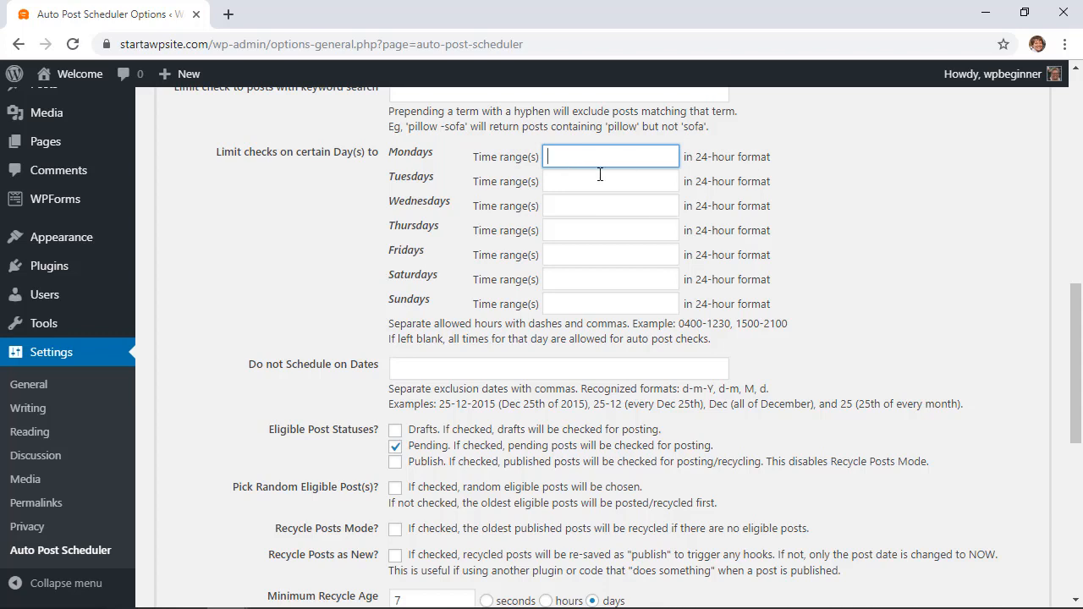
pyautogui.write('0900-')
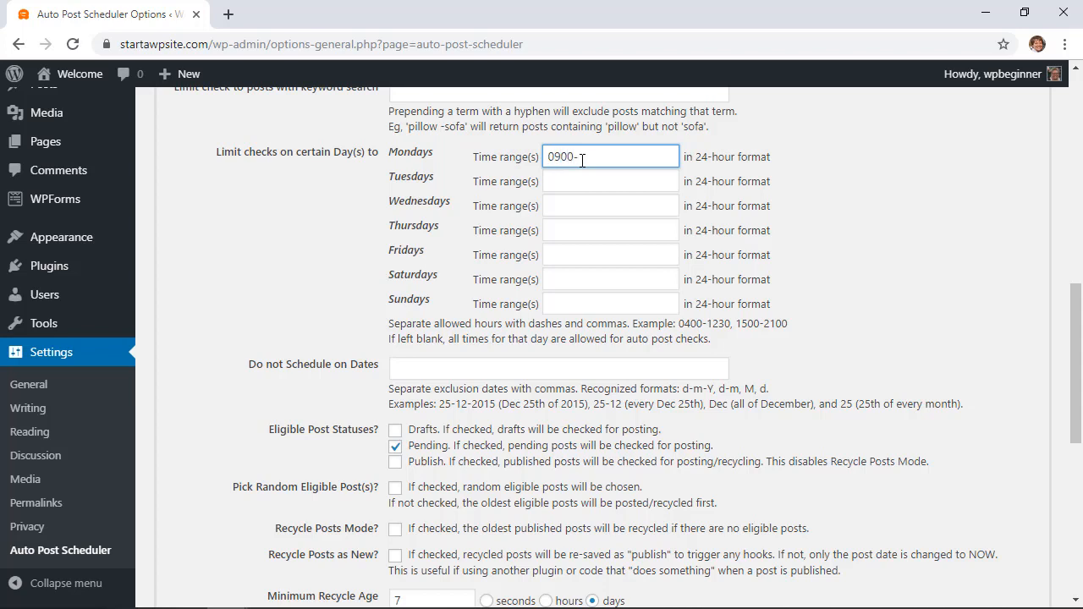
pyautogui.write('2100')
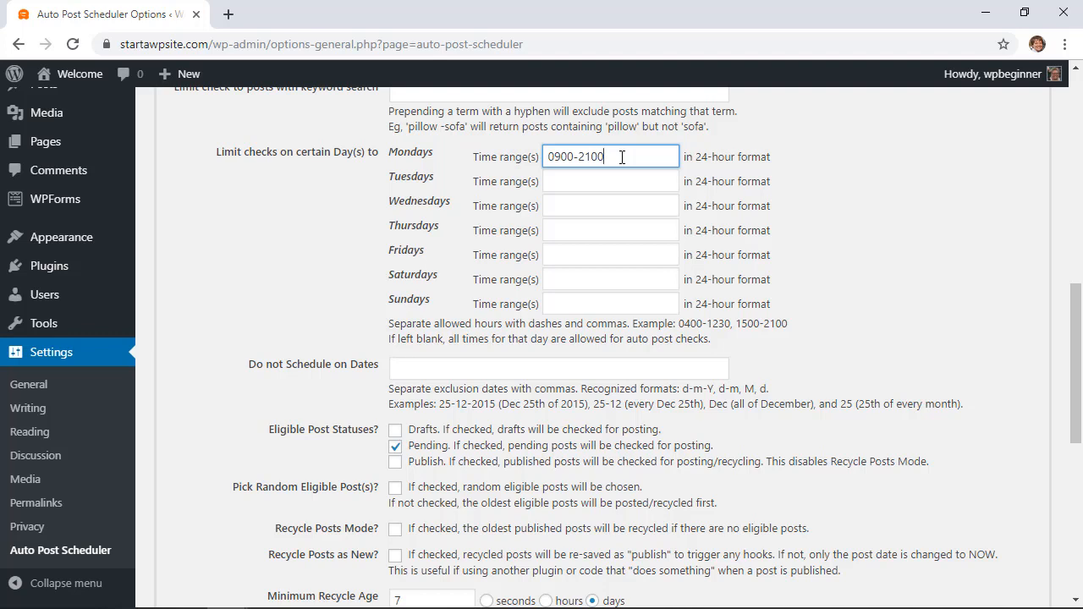
pyautogui.scroll(-3)
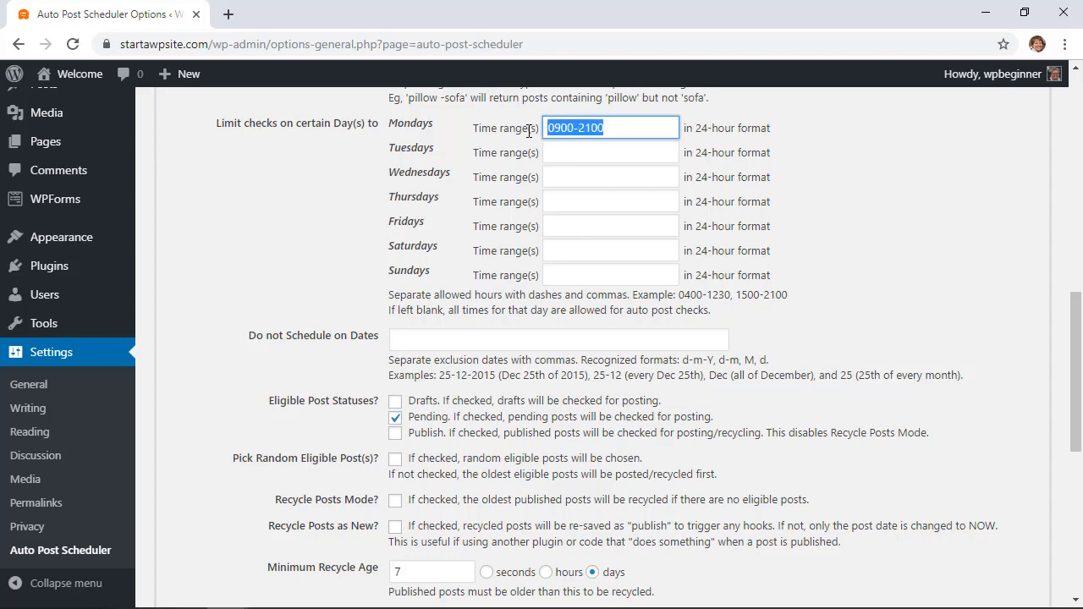
pyautogui.scroll(-3)
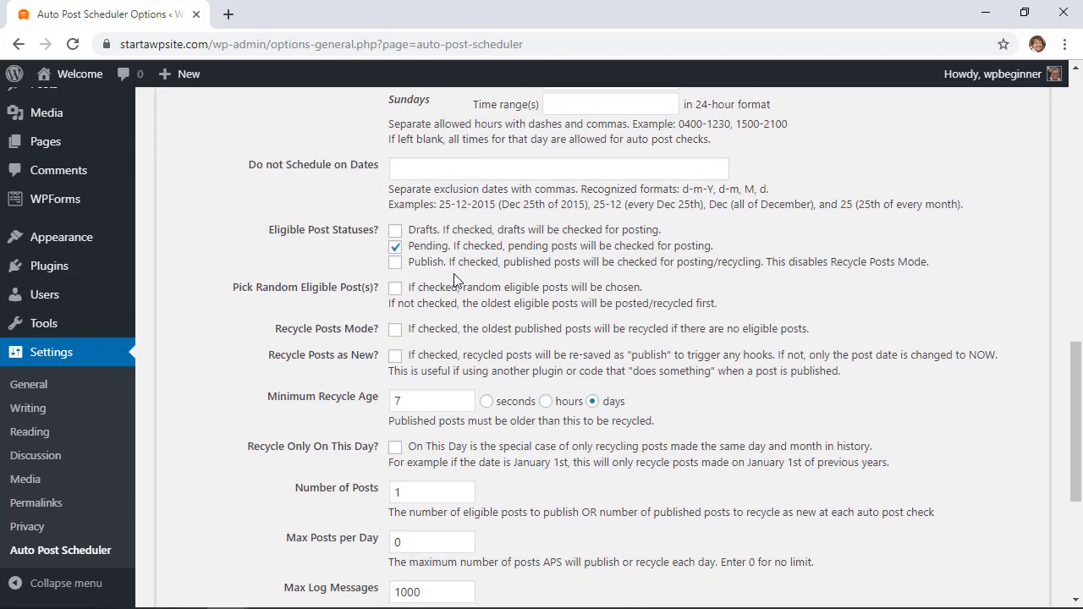
pyautogui.scroll(-3)
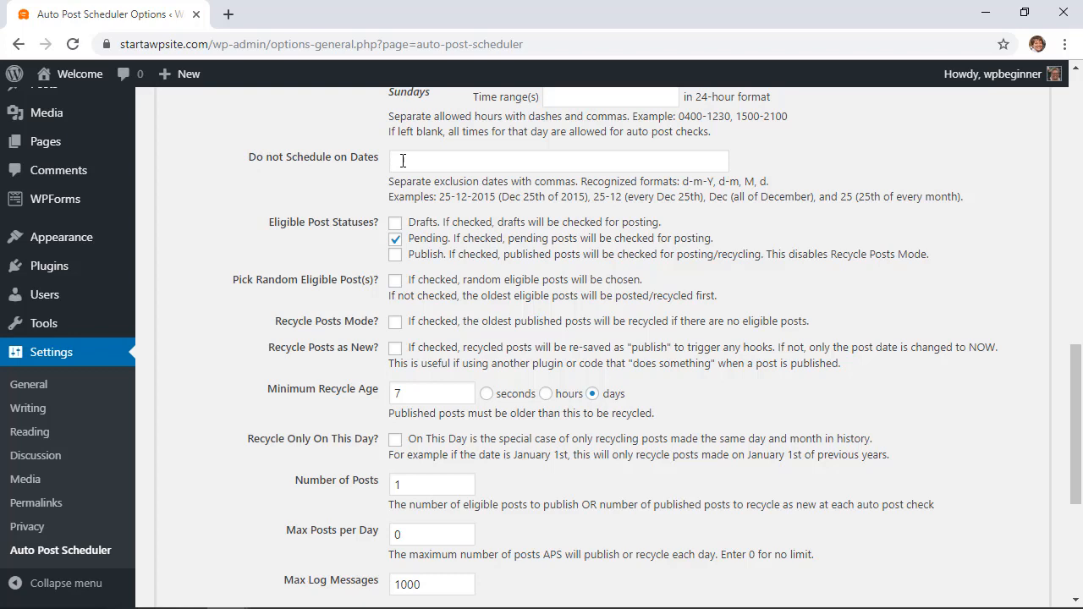
pyautogui.click(559, 161)
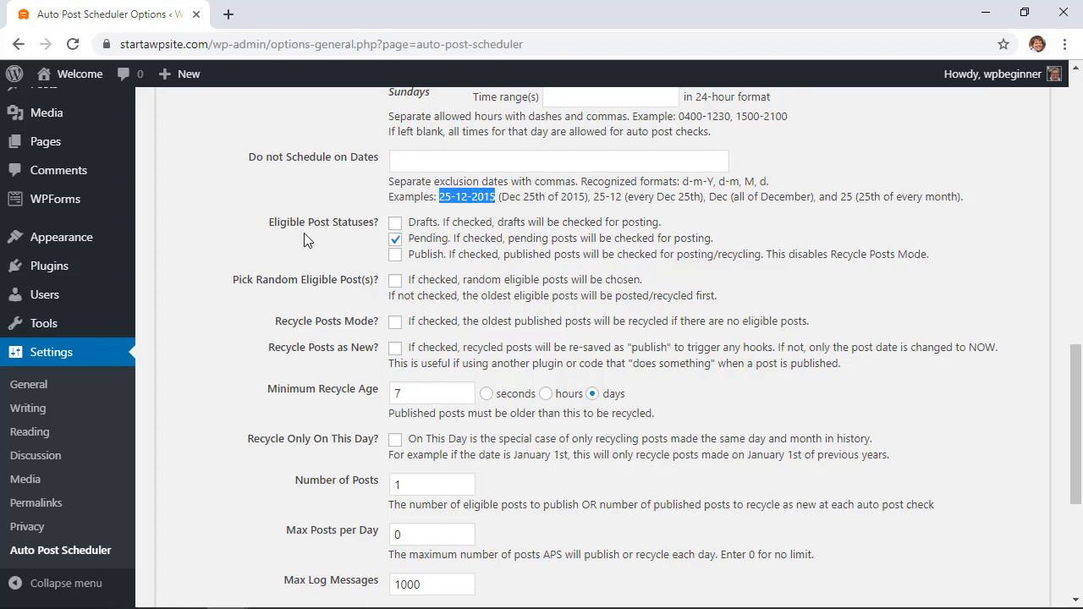
pyautogui.scroll(-3)
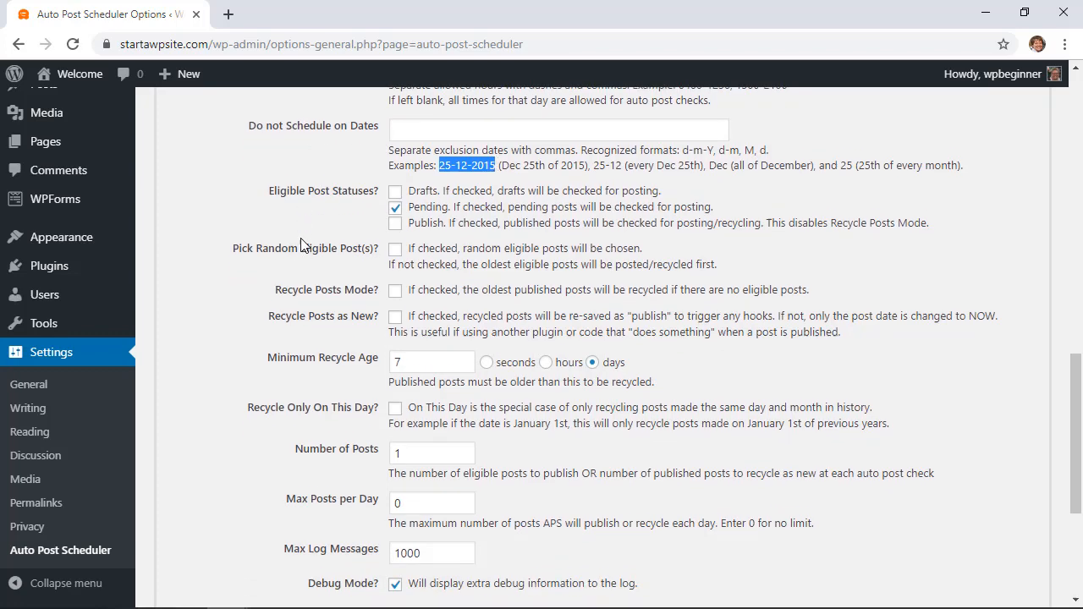
pyautogui.scroll(-3)
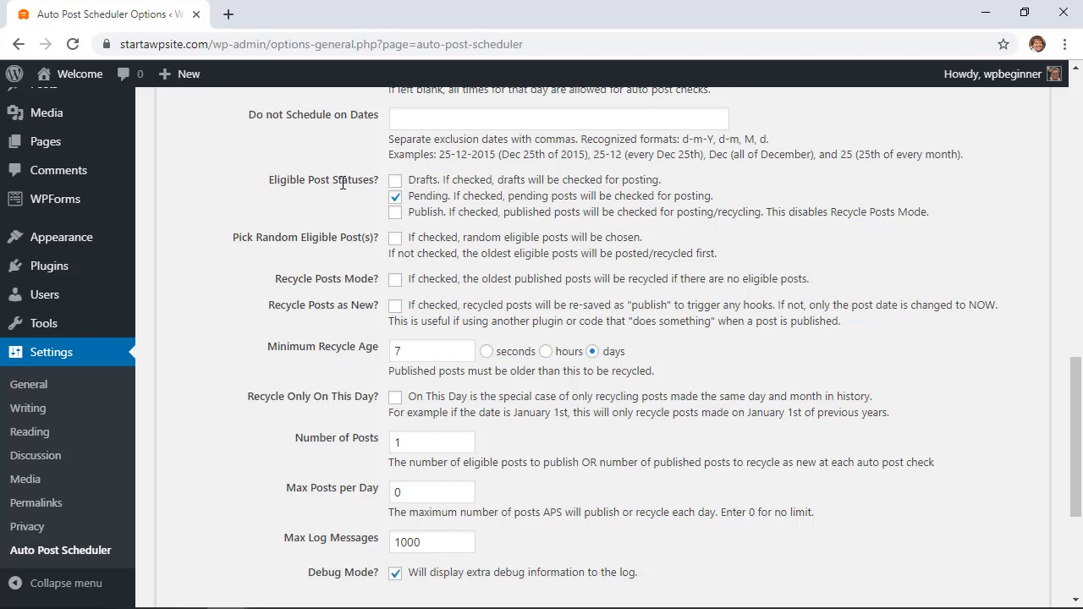
pyautogui.moveTo(441, 196)
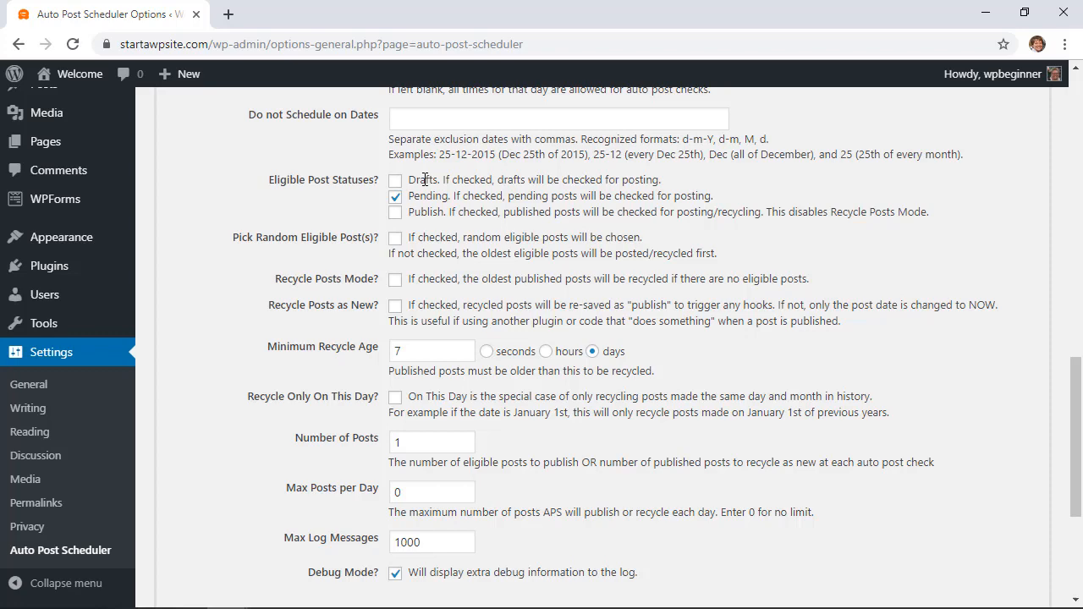
pyautogui.scroll(-3)
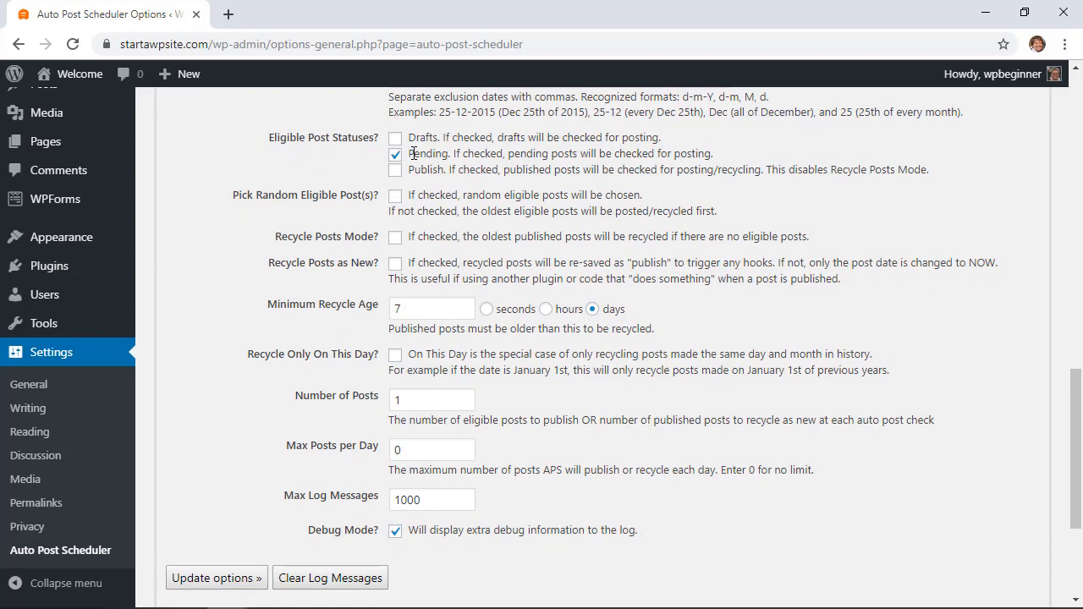
pyautogui.scroll(-3)
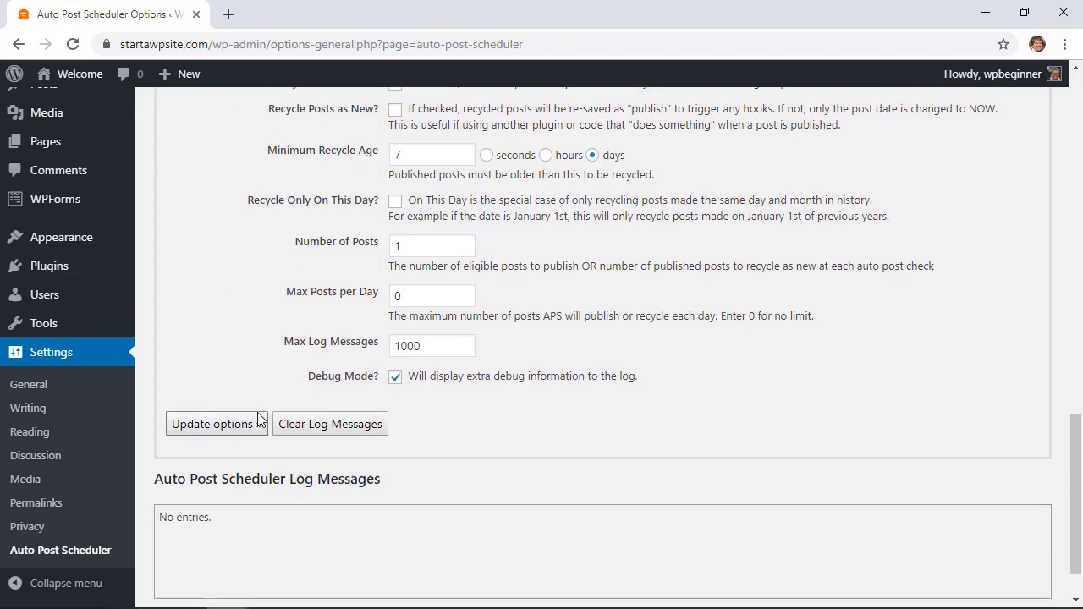
# Update options and enable the Auto Post Scheduler, showing the next check time
pyautogui.click(217, 423)
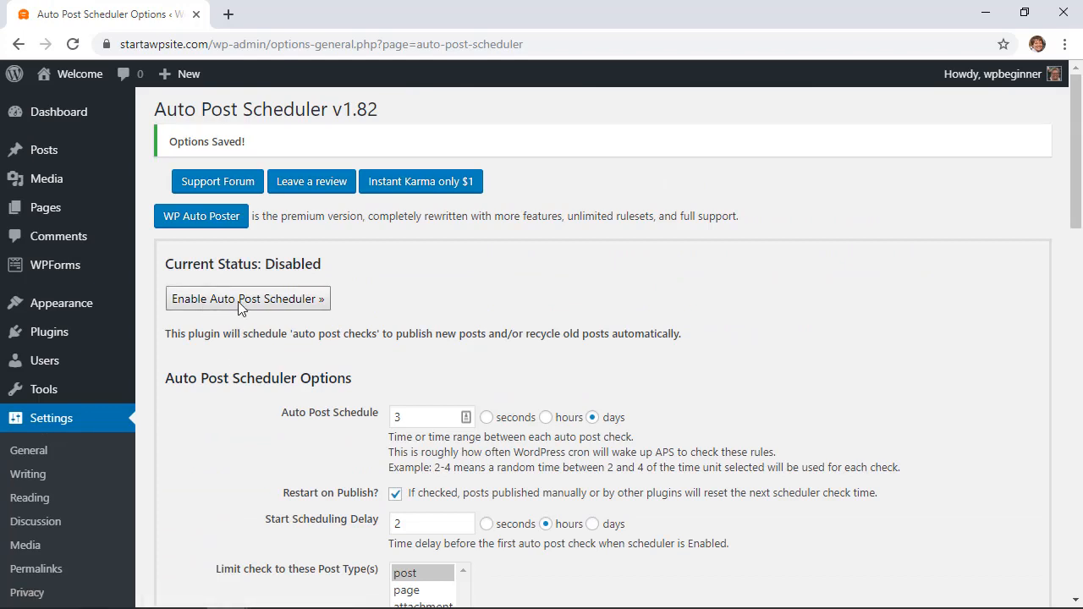
pyautogui.click(247, 297)
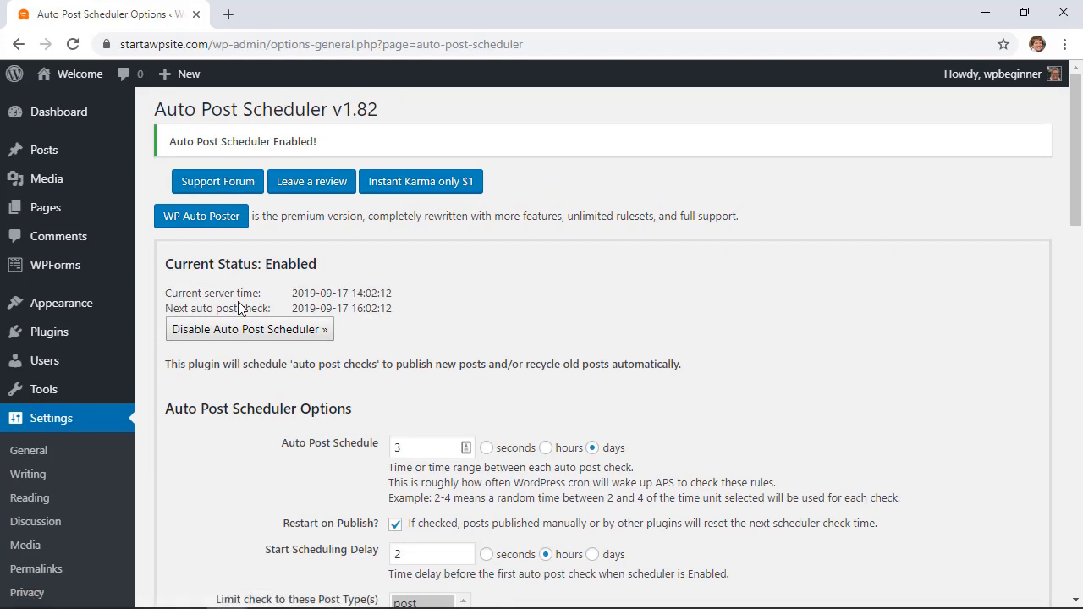
pyautogui.moveTo(44, 149)
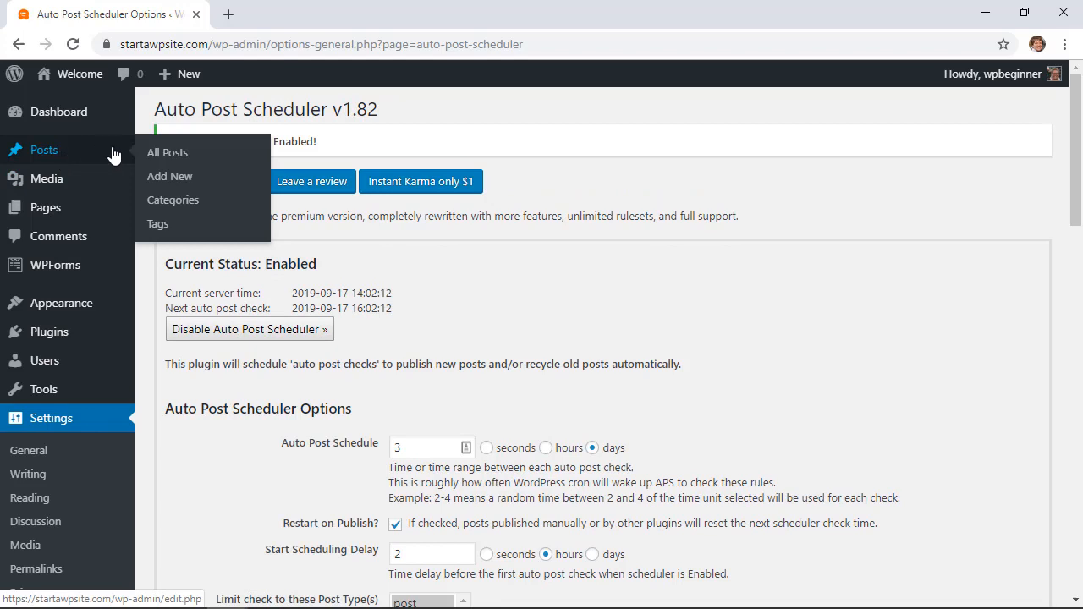
# Filter All Posts to Drafts, bulk-edit three checked drafts to Pending Review and update
pyautogui.click(166, 153)
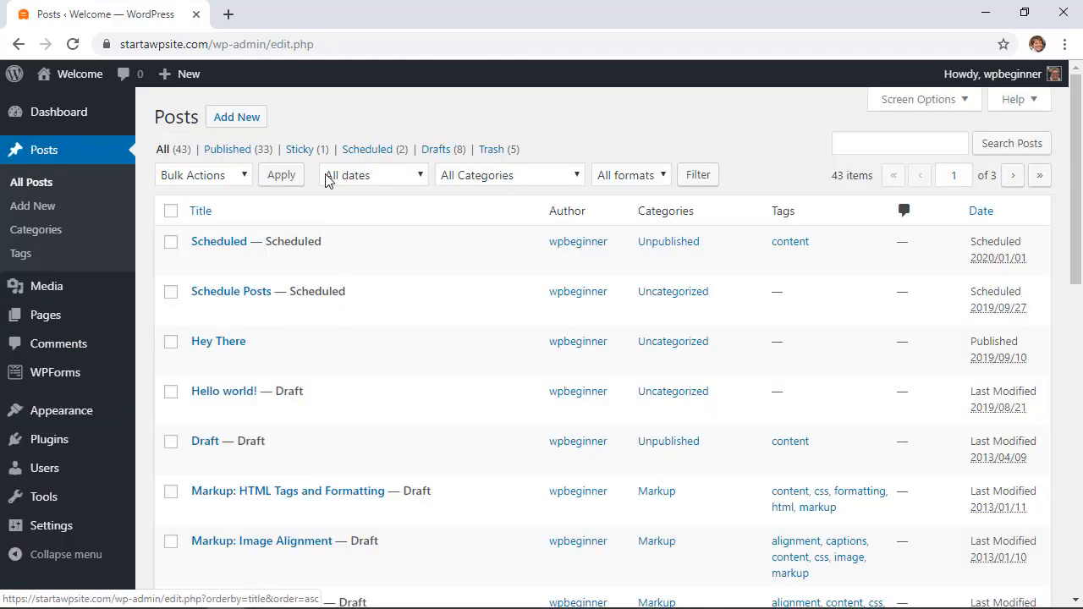
pyautogui.click(437, 149)
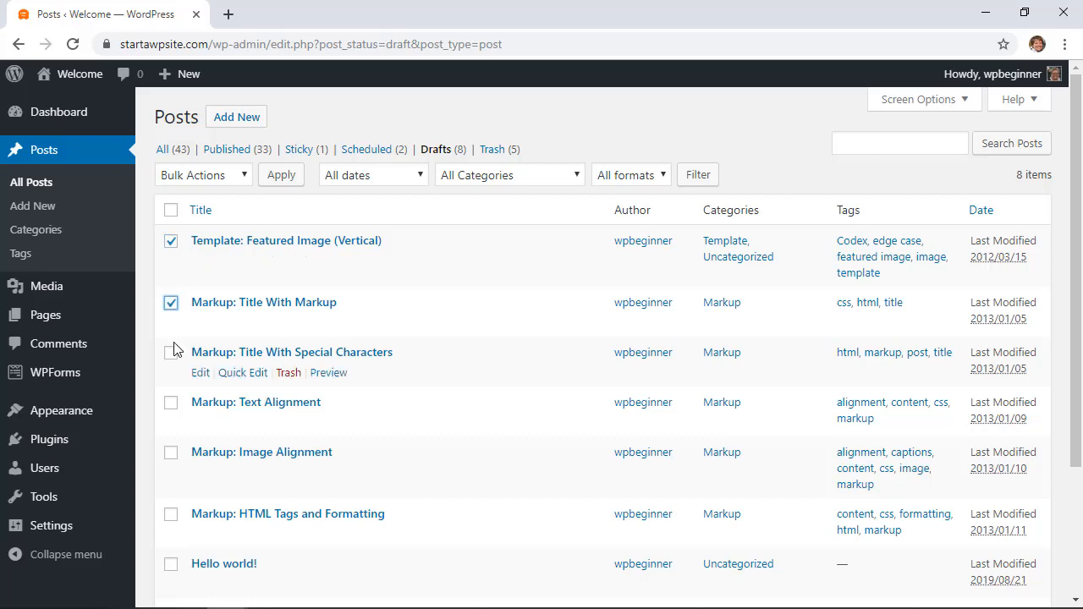
pyautogui.click(203, 175)
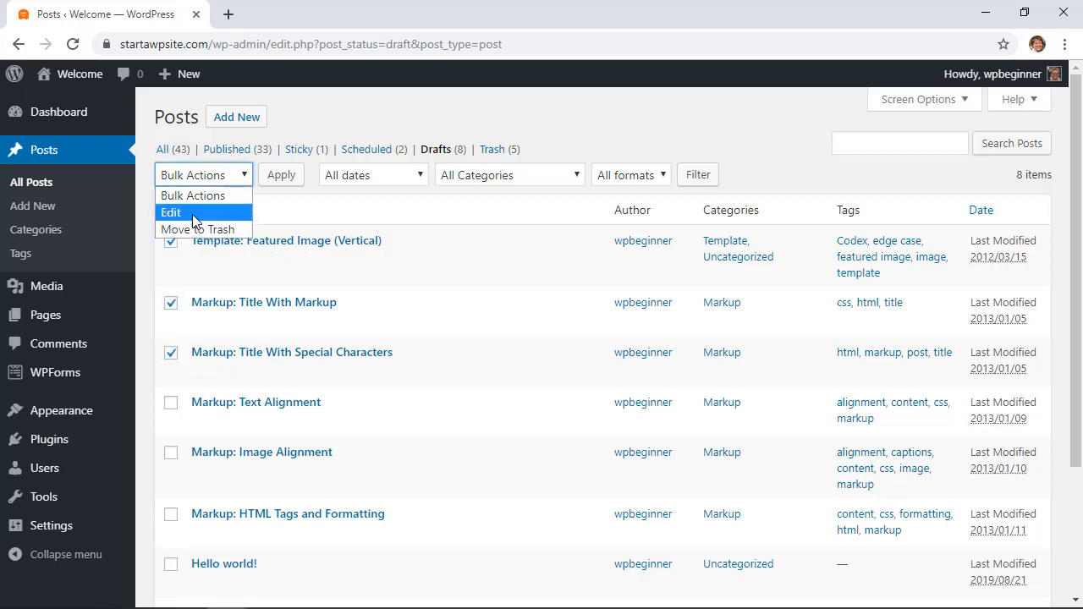
pyautogui.click(171, 213)
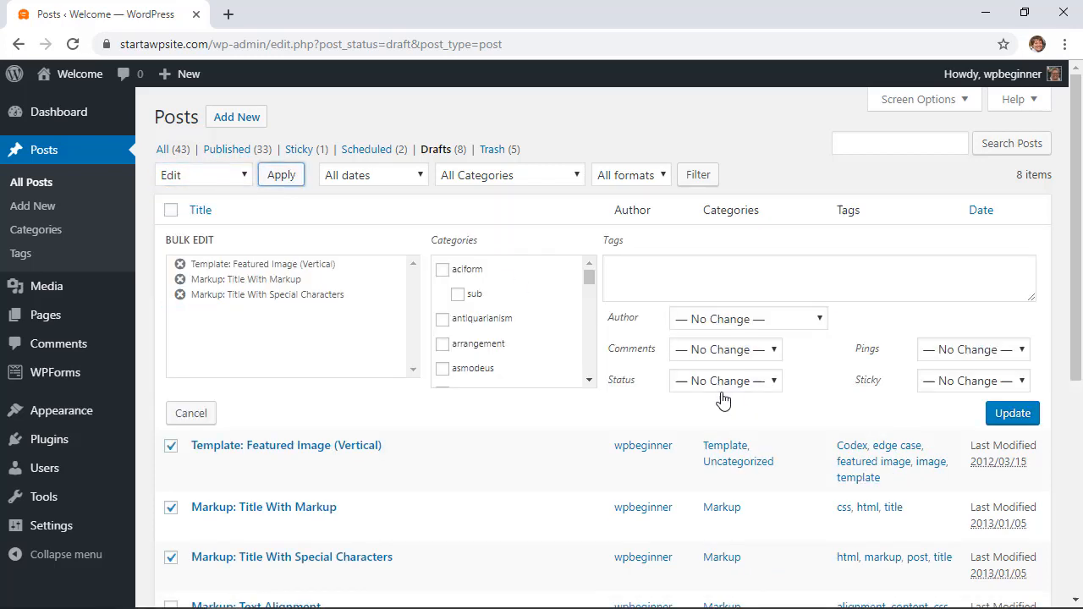
pyautogui.click(725, 379)
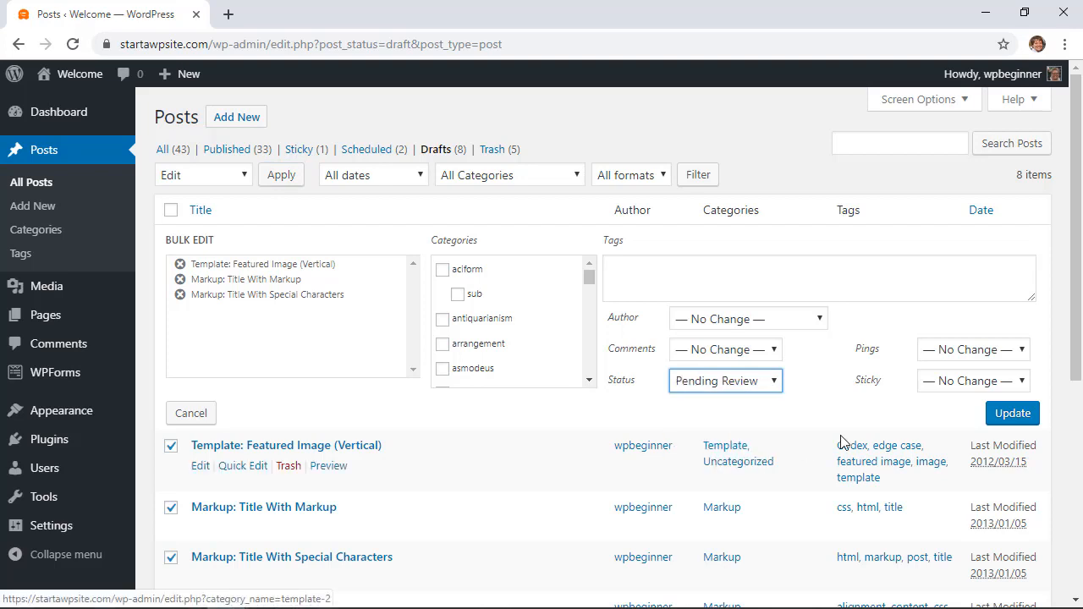
pyautogui.click(1012, 413)
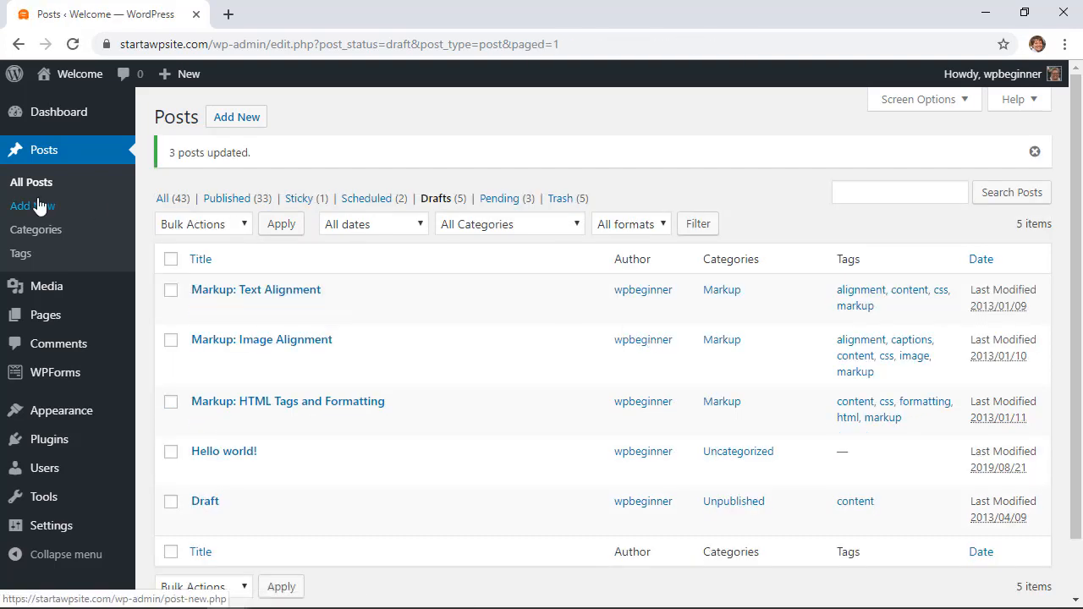